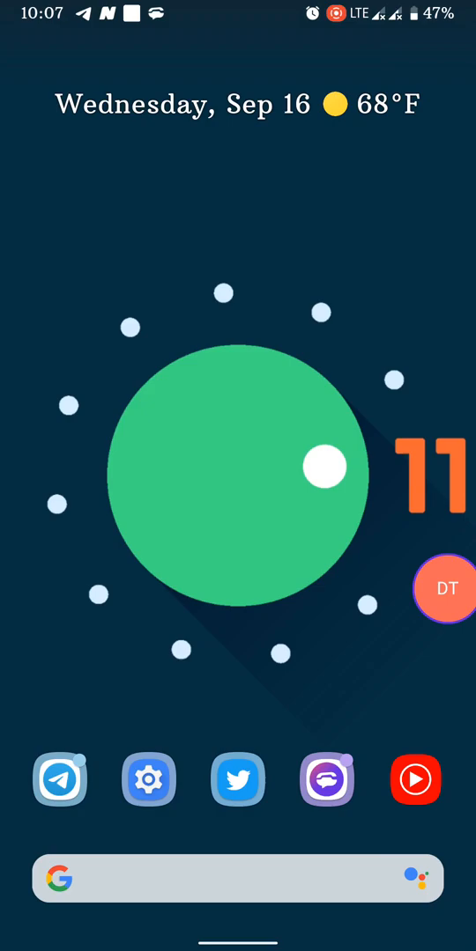
# Step: Drag the chat bubble around, then launch Open Floating Chat from the conversation's three-dot menu
pyautogui.moveTo(444, 588); pyautogui.dragTo(443, 266)
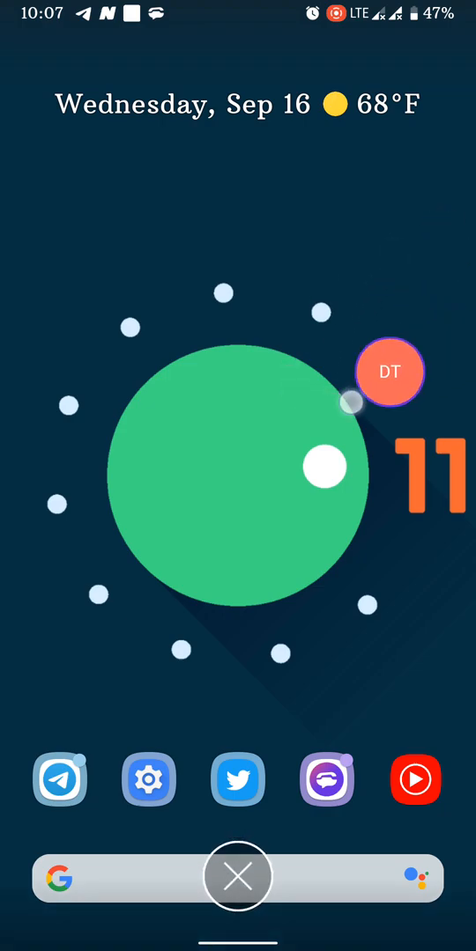
pyautogui.moveTo(389, 372); pyautogui.dragTo(404, 321)
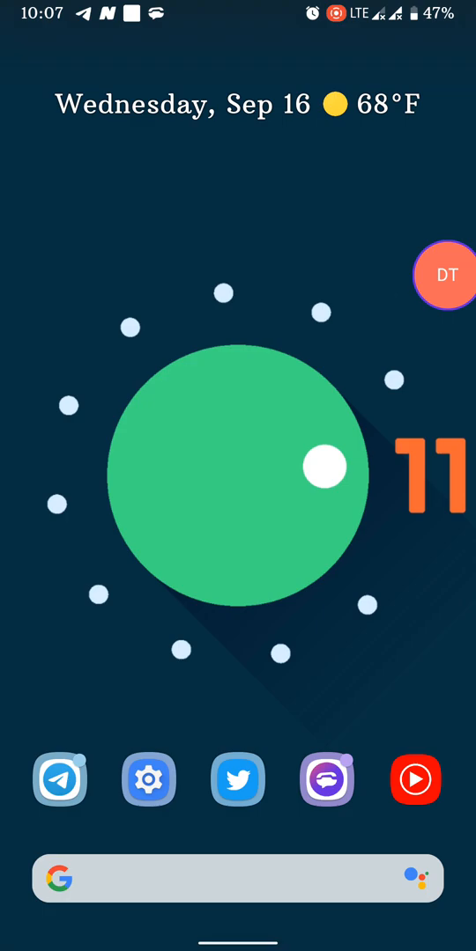
pyautogui.click(328, 779)
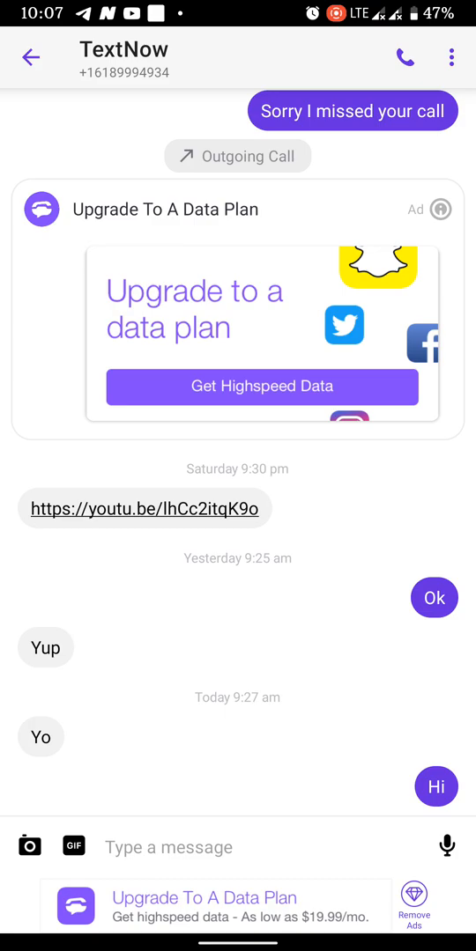
pyautogui.click(451, 56)
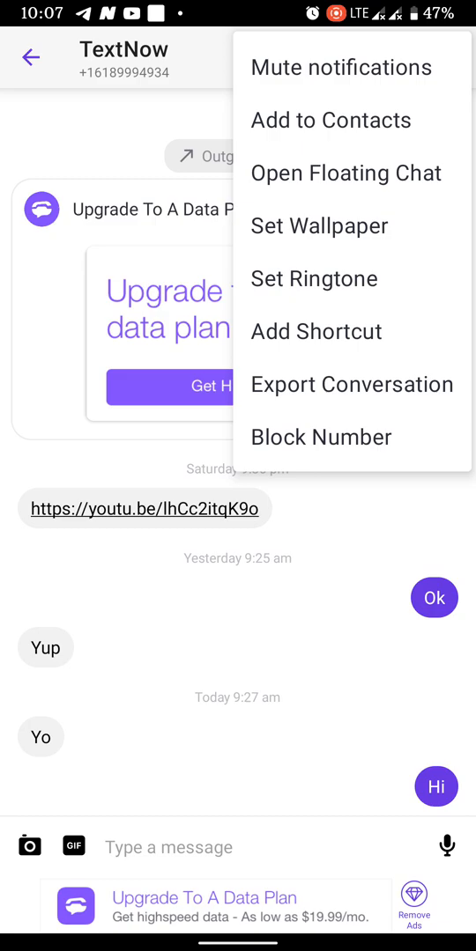
pyautogui.click(346, 173)
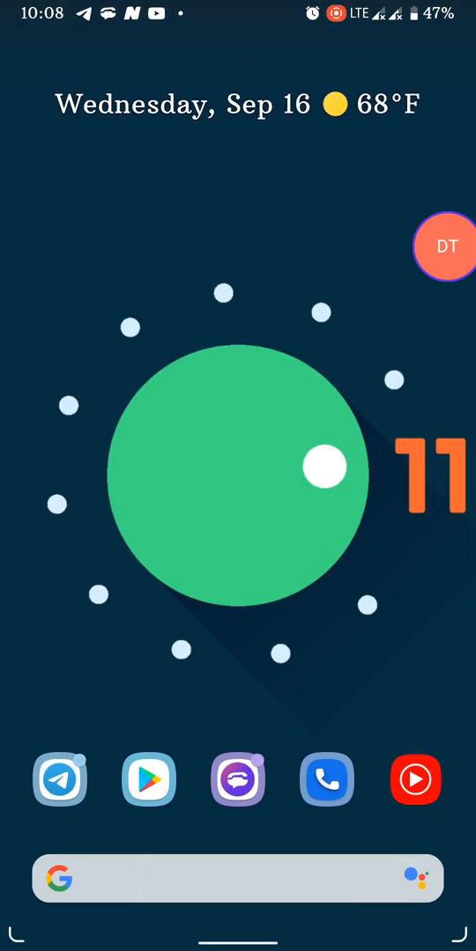
# Step: Reposition the bubble, expand the floating chat and send the reply 'Ok' to the Test message
pyautogui.moveTo(444, 246); pyautogui.dragTo(248, 590)
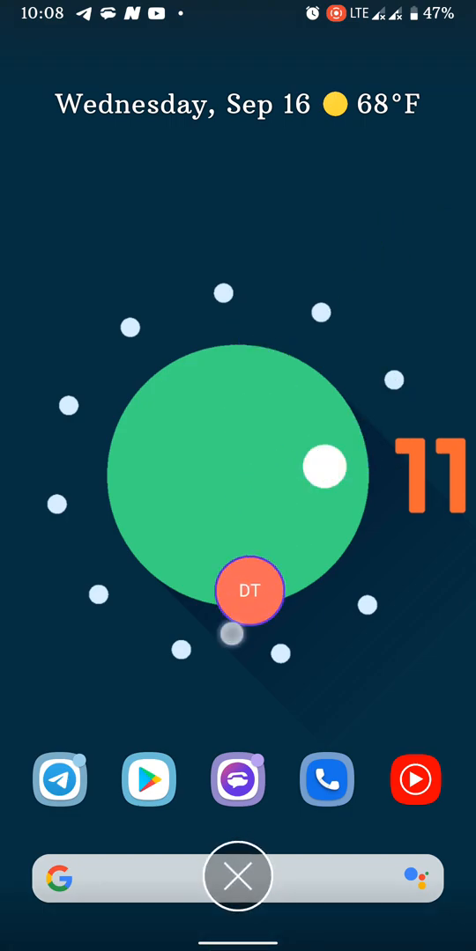
pyautogui.click(236, 875)
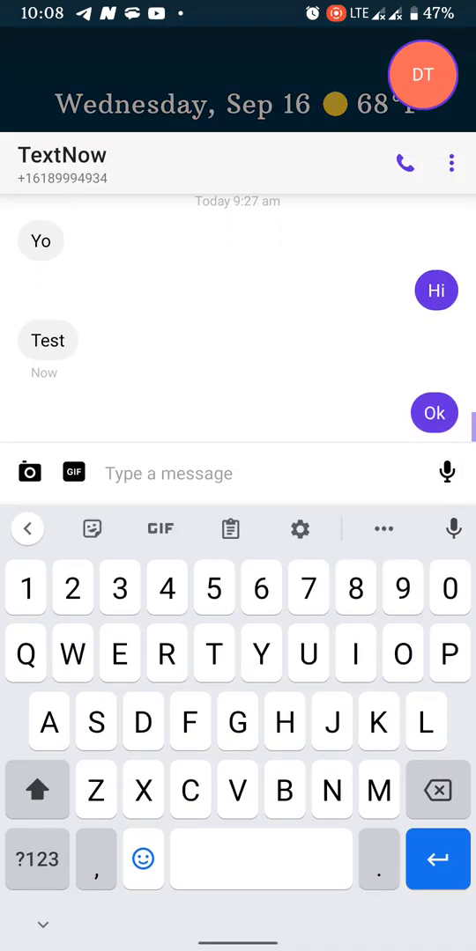
pyautogui.press('HOME')
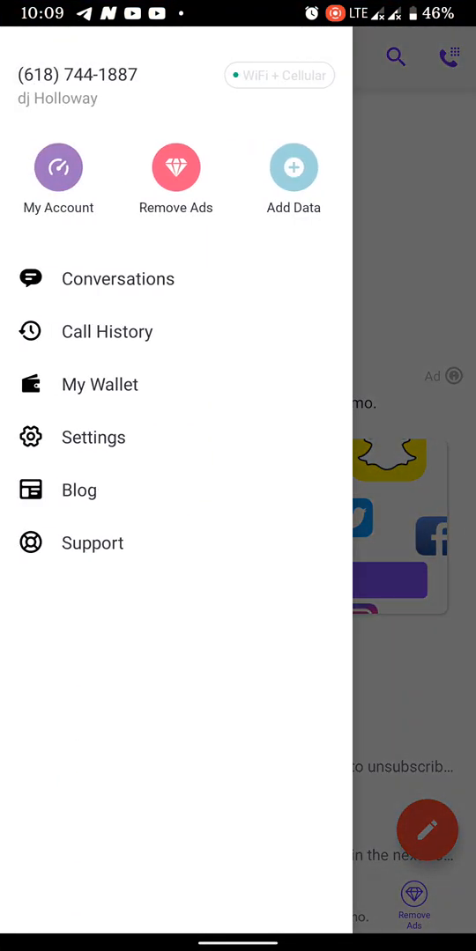
# Step: Reach the Quick Reply options under Settings > Messaging
pyautogui.click(93, 437)
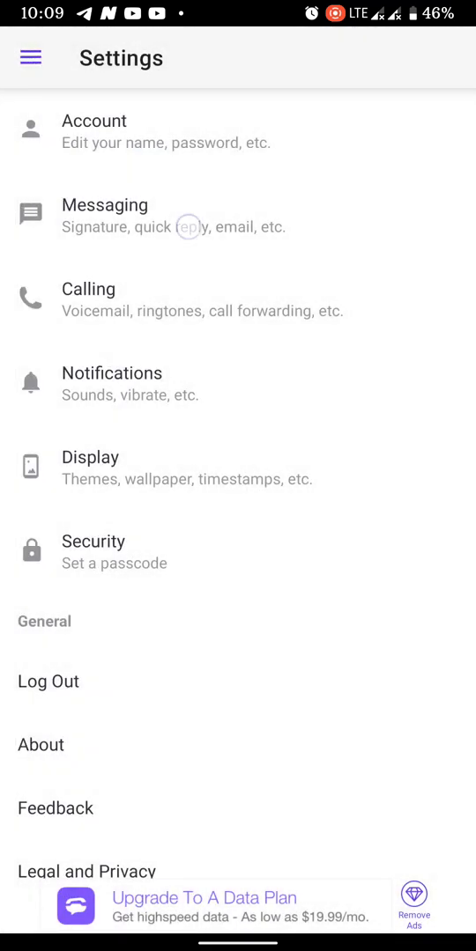
pyautogui.click(104, 205)
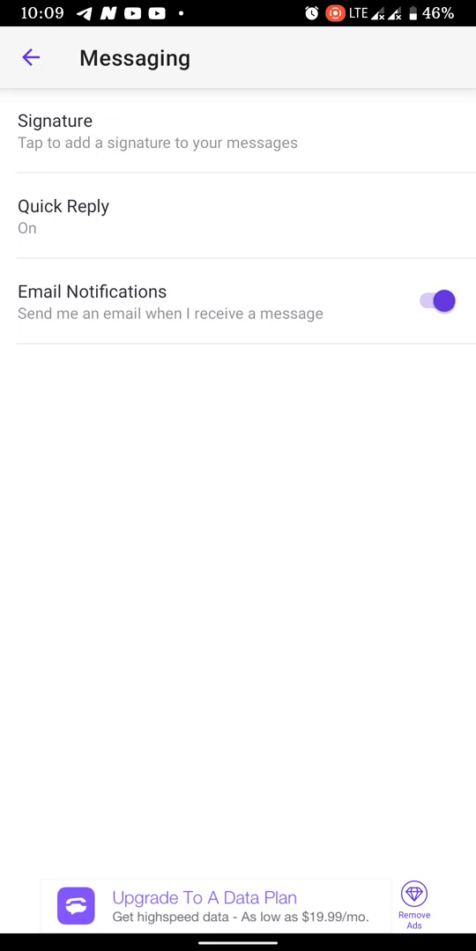
pyautogui.click(61, 215)
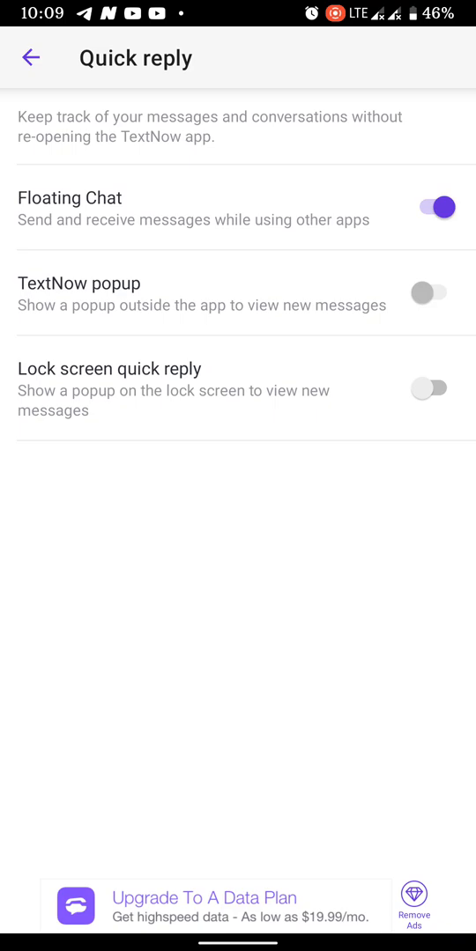
# Step: Toggle Floating Chat off and back on, leaving popup and lock screen quick reply off
pyautogui.click(430, 206)
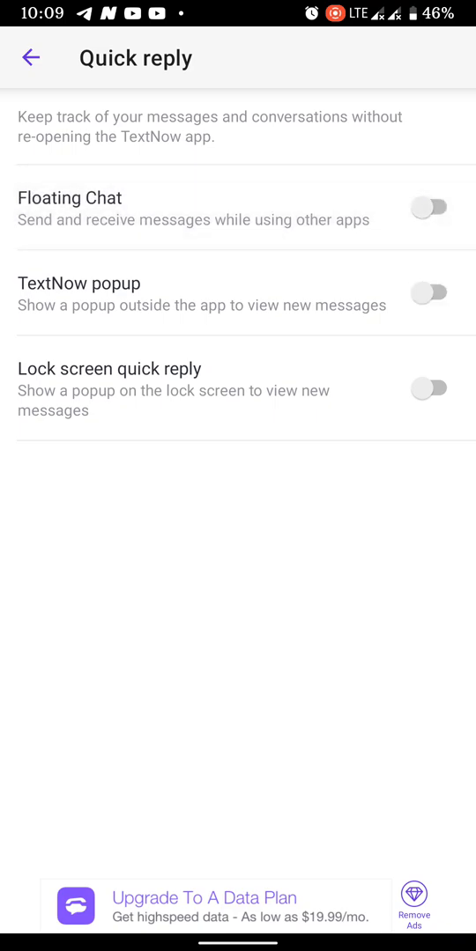
pyautogui.click(430, 208)
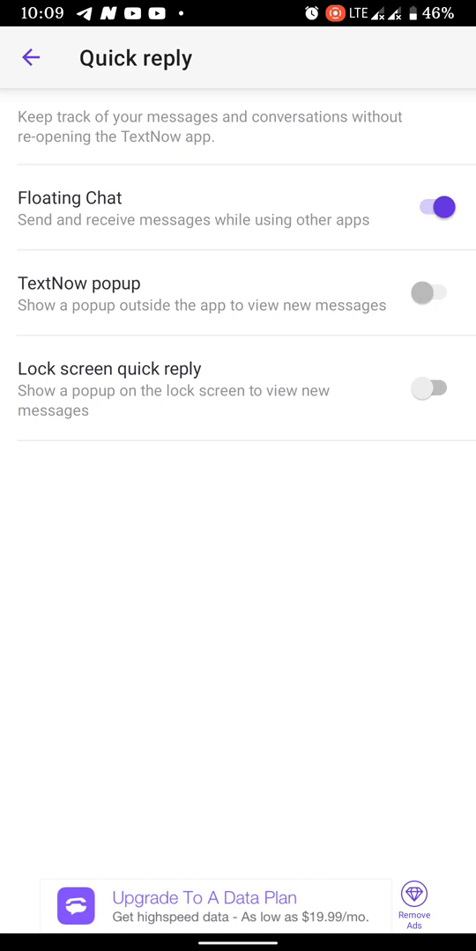
pyautogui.click(31, 56)
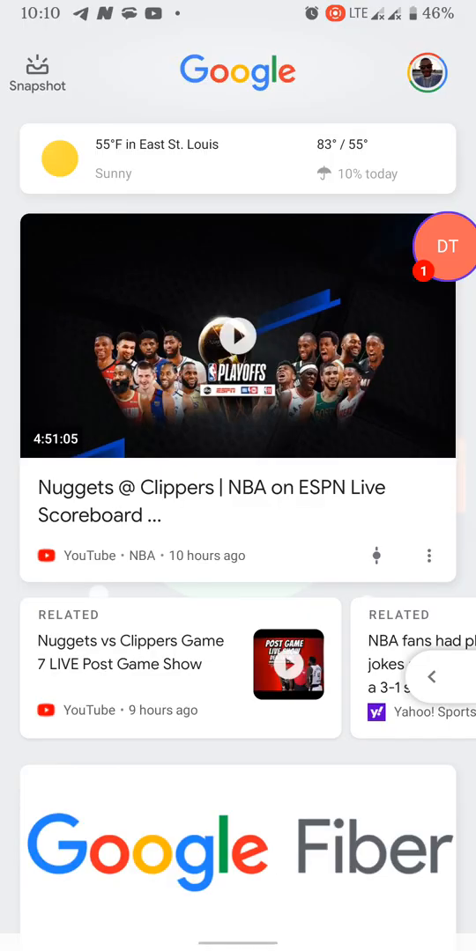
# Step: Search Google for 'finance' and scroll the results with the chat bubble floating above
pyautogui.scroll(-3)
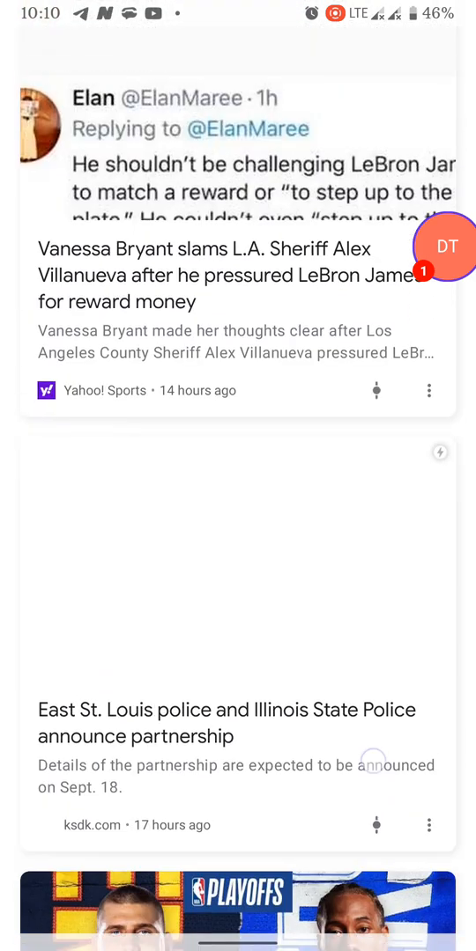
pyautogui.scroll(-3)
pyautogui.write('finance')
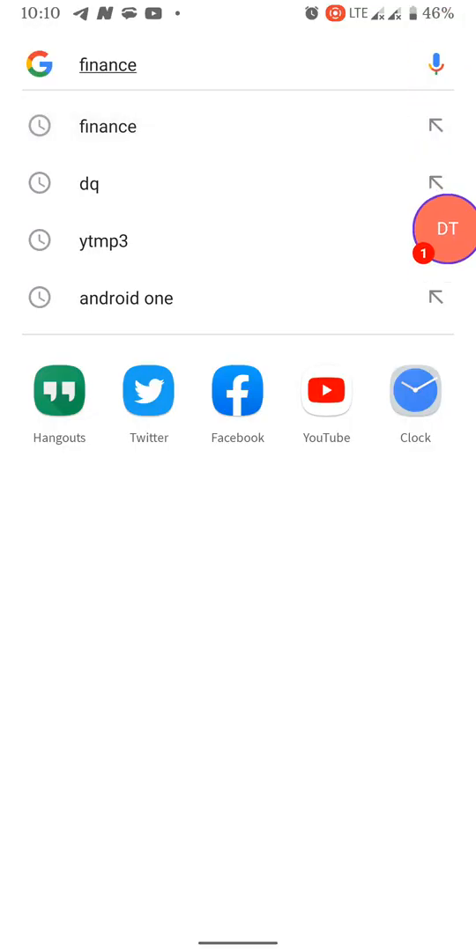
pyautogui.press('enter')
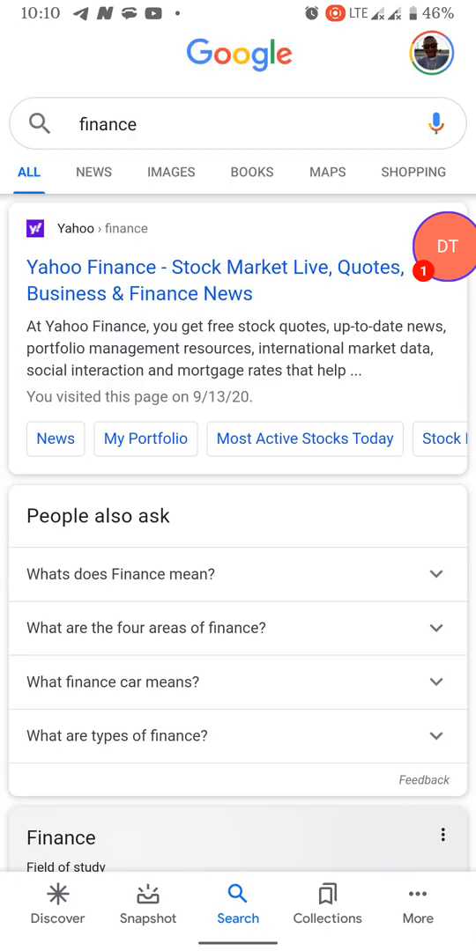
pyautogui.scroll(-3)
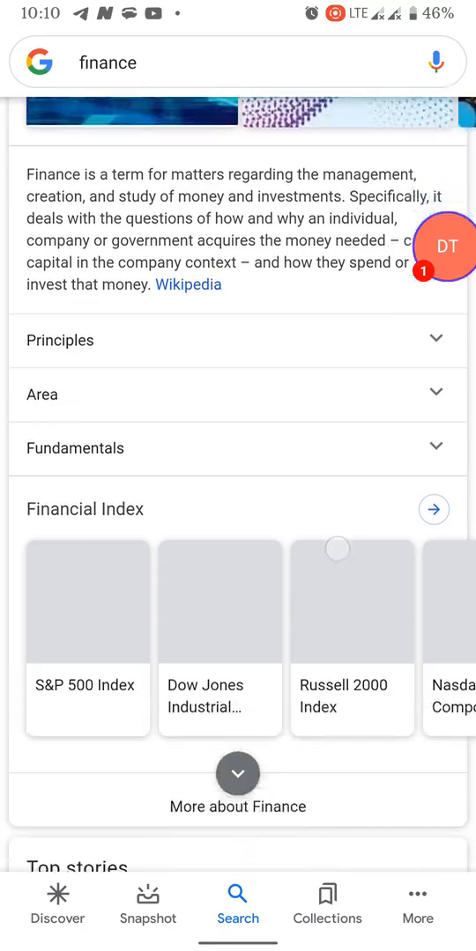
pyautogui.scroll(-3)
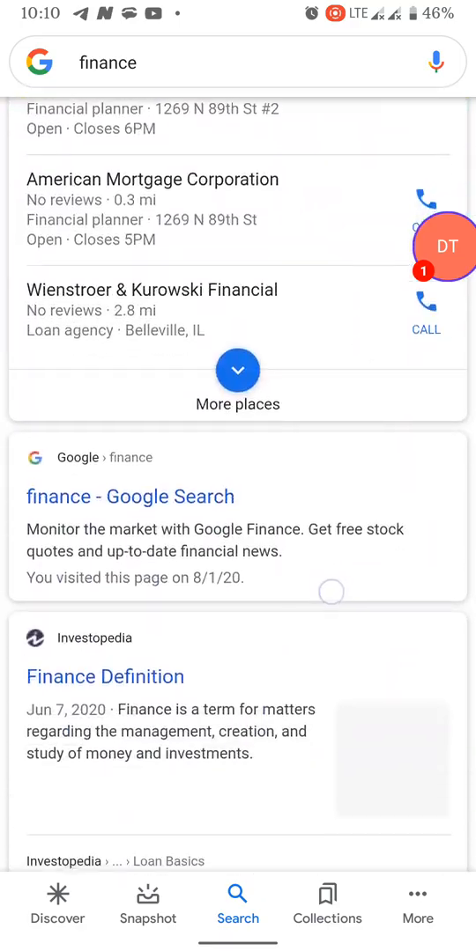
pyautogui.scroll(-3)
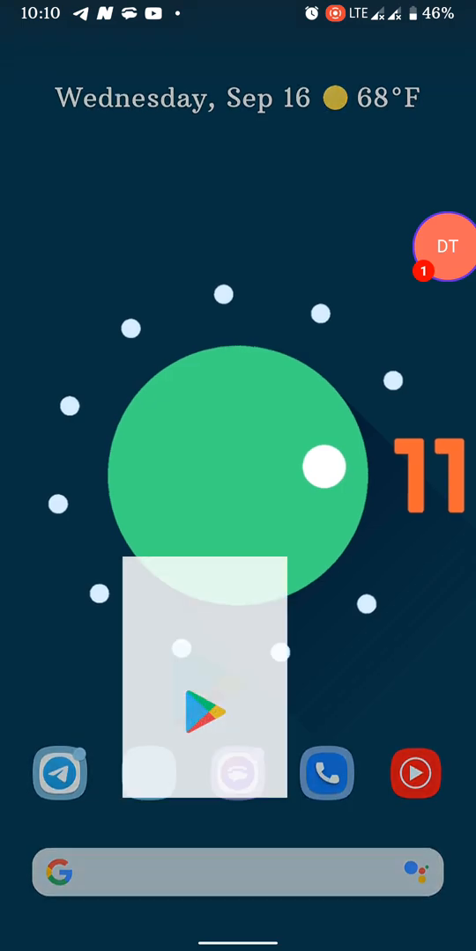
# Step: Find TextNow in the Play Store by searching 'text' and scroll its app page
pyautogui.click(208, 714)
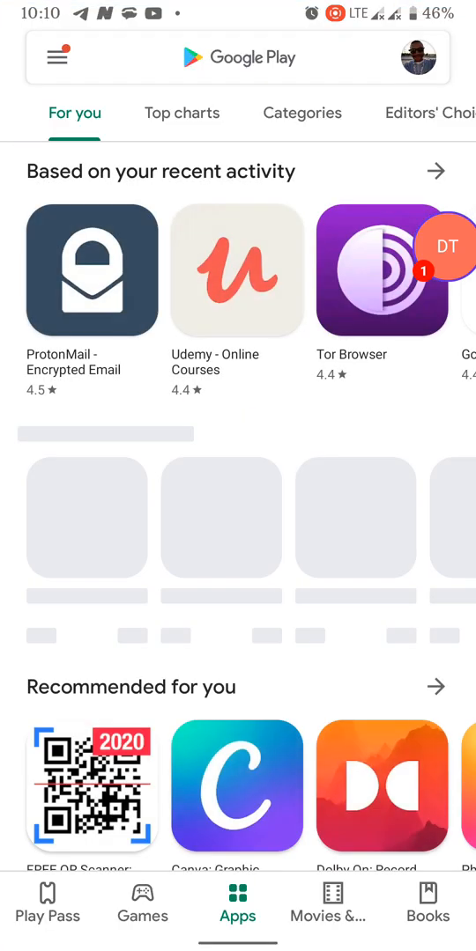
pyautogui.click(238, 57)
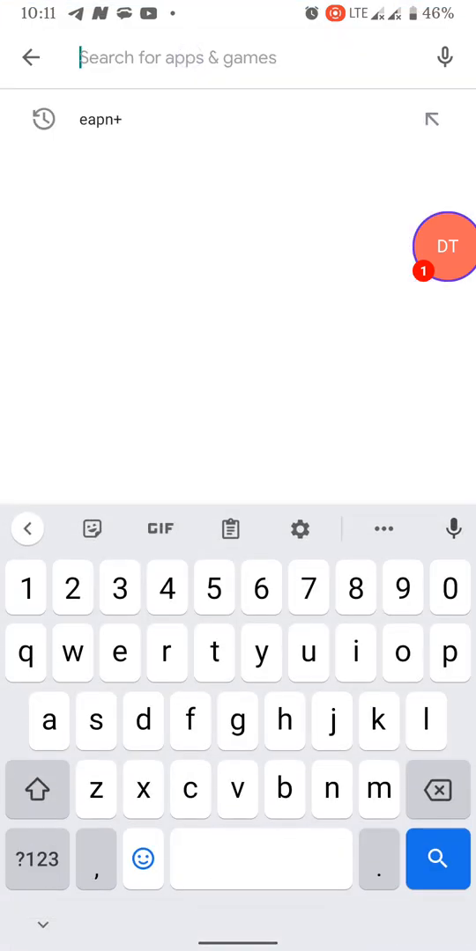
pyautogui.write('text')
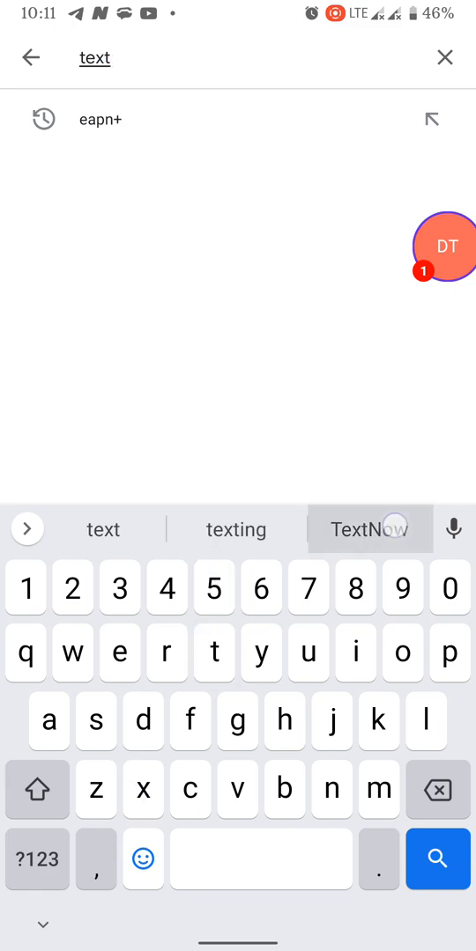
pyautogui.click(370, 528)
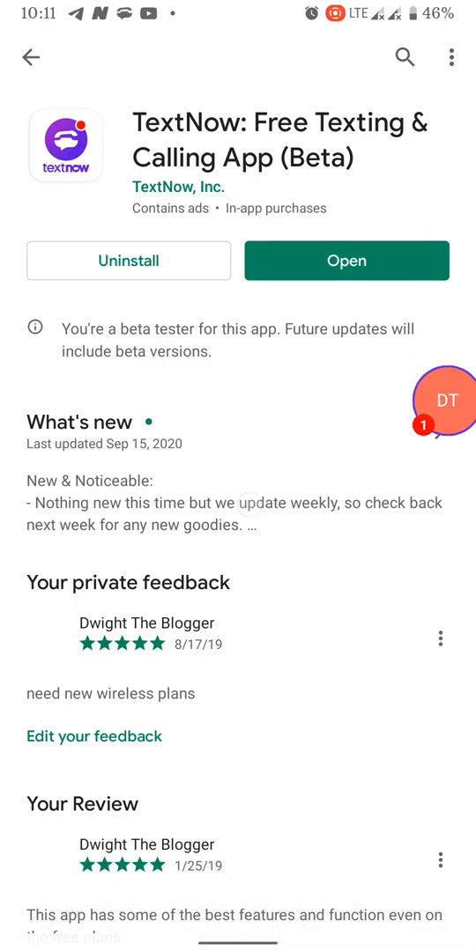
pyautogui.scroll(-3)
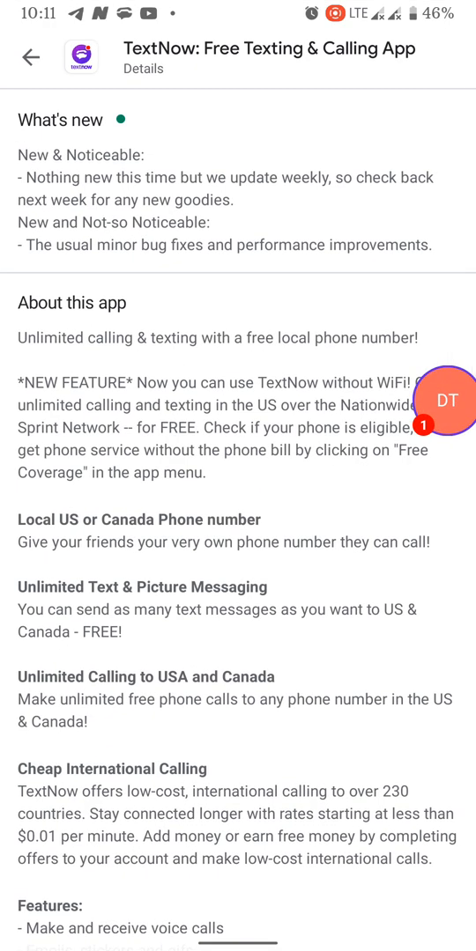